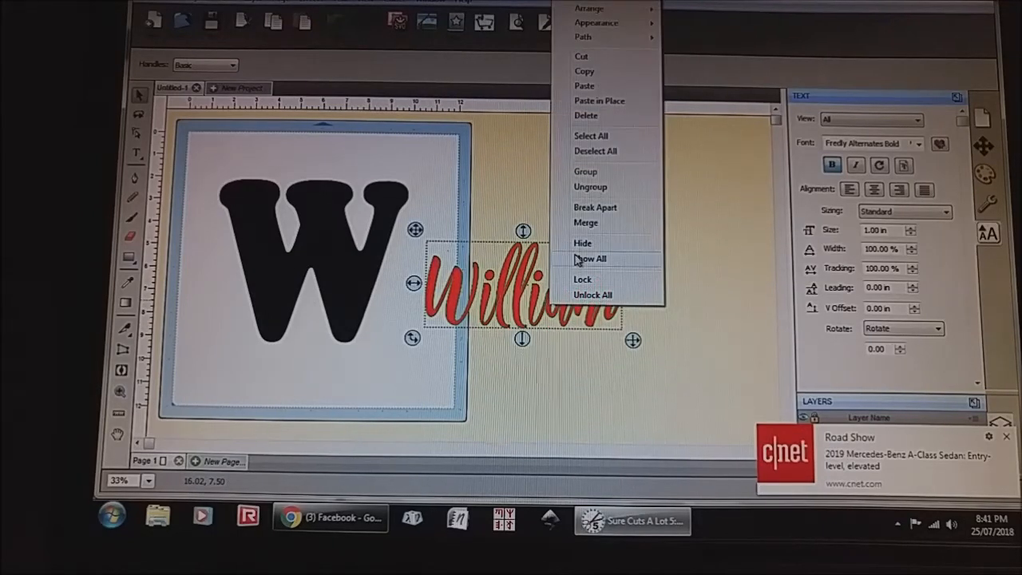
{"action": "mouse_move", "coordinate": [603, 24]}
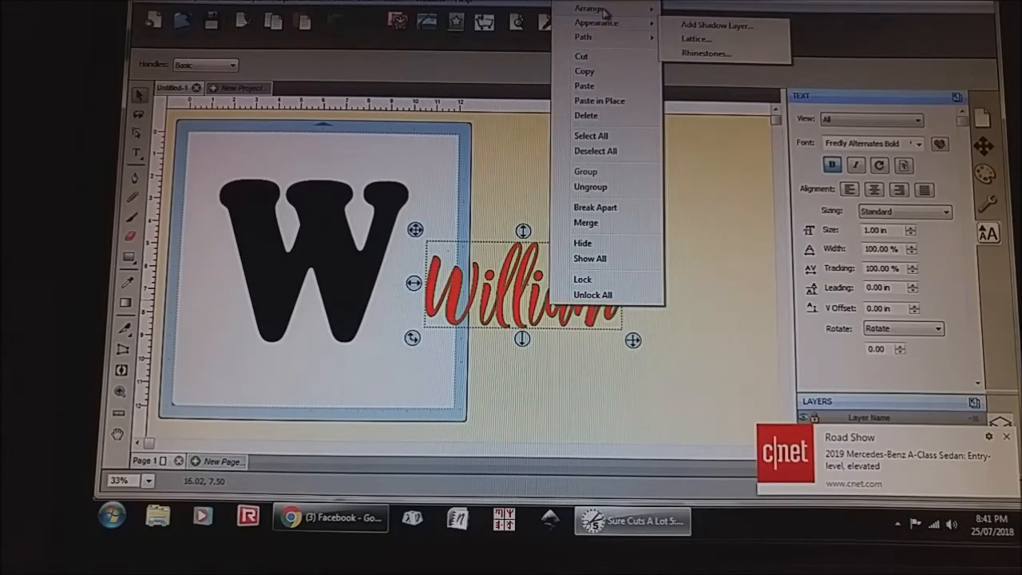
{"action": "mouse_move", "coordinate": [589, 7]}
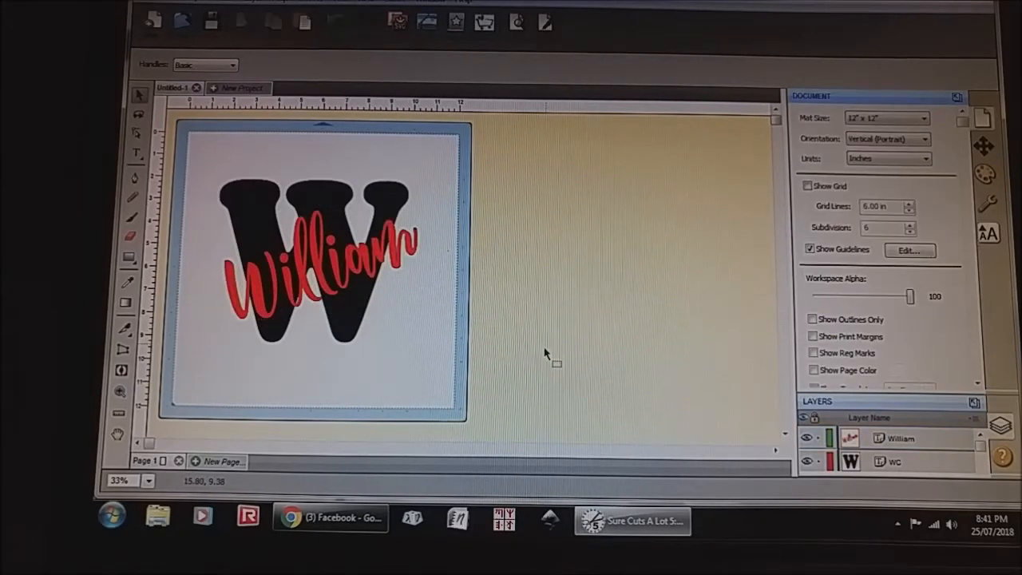
{"action": "left_click", "coordinate": [316, 271]}
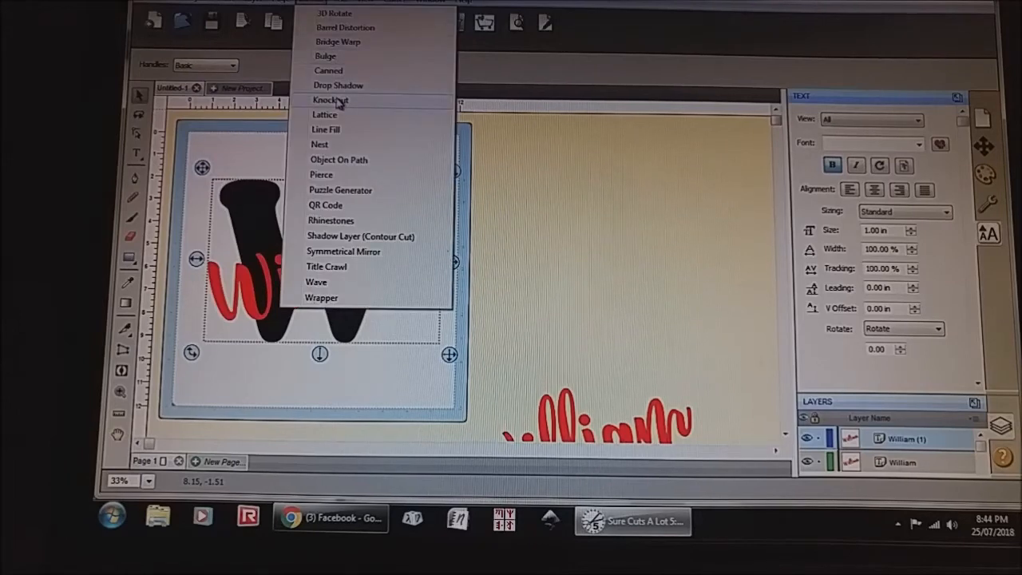
Apply the Knockout effect to the black W and the red William script.
{"action": "left_click", "coordinate": [327, 101]}
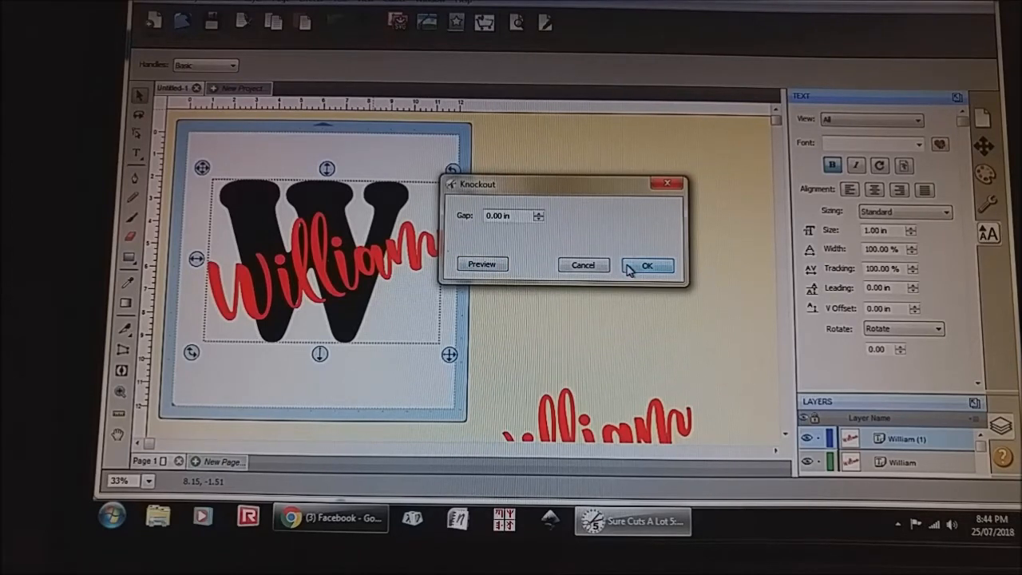
Widen the knockout gap to 0.10 in and confirm, cutting William out of the W.
{"action": "left_click", "coordinate": [541, 211]}
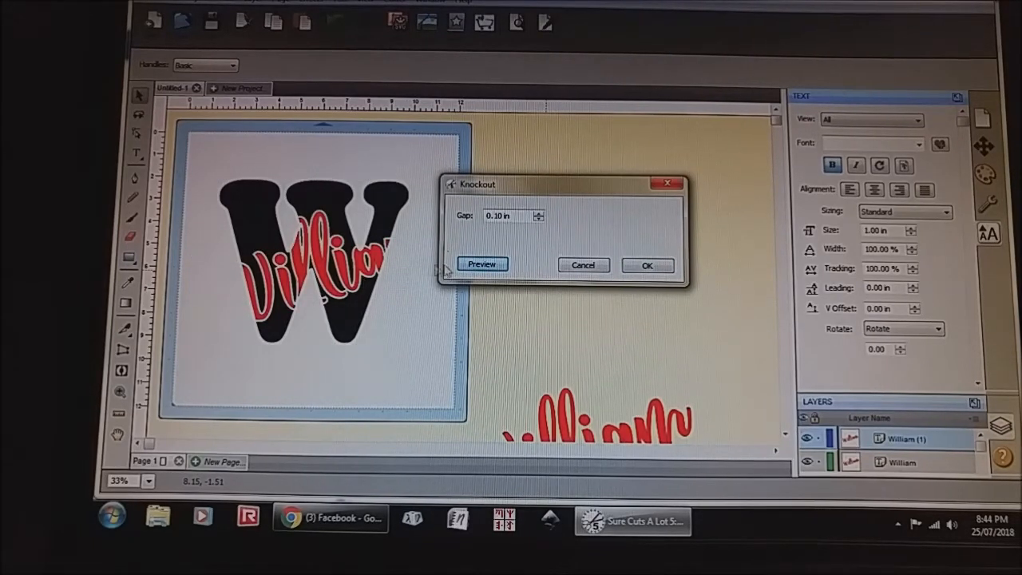
{"action": "left_click", "coordinate": [649, 265]}
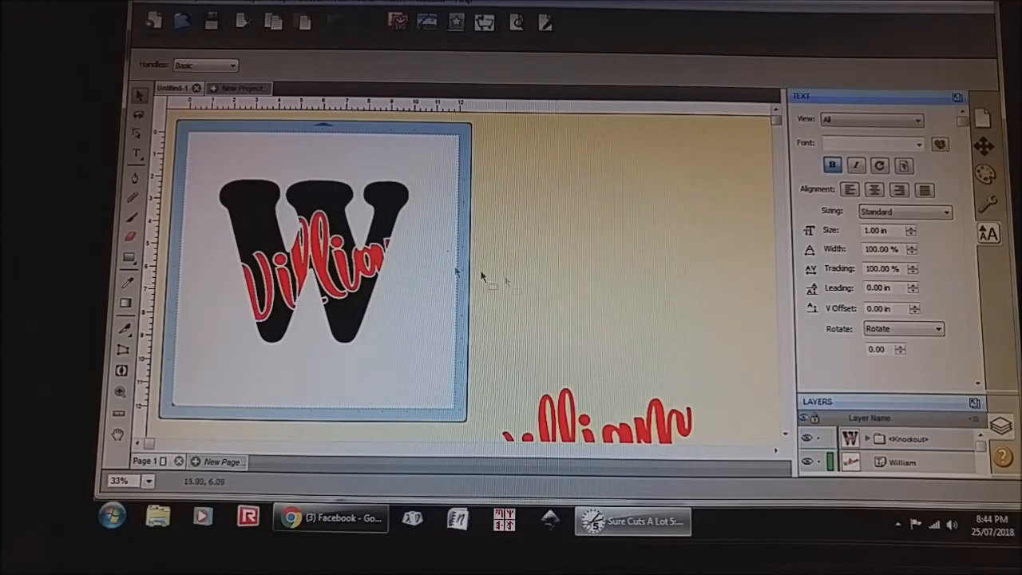
Move the spare red William script into the knocked-out space in the W.
{"action": "left_click_drag", "start_coordinate": [320, 264], "coordinate": [527, 231]}
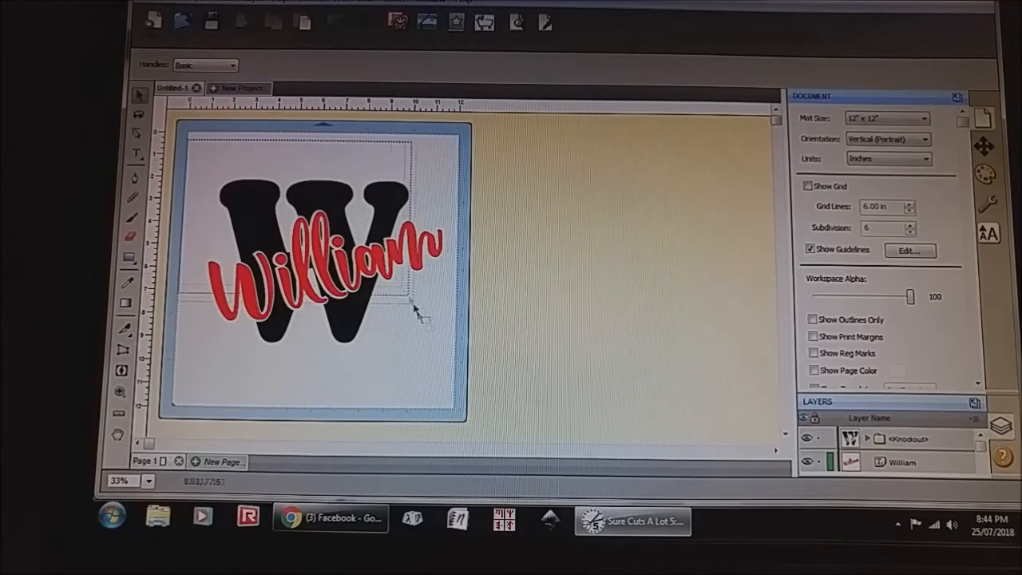
{"action": "left_click", "coordinate": [319, 255]}
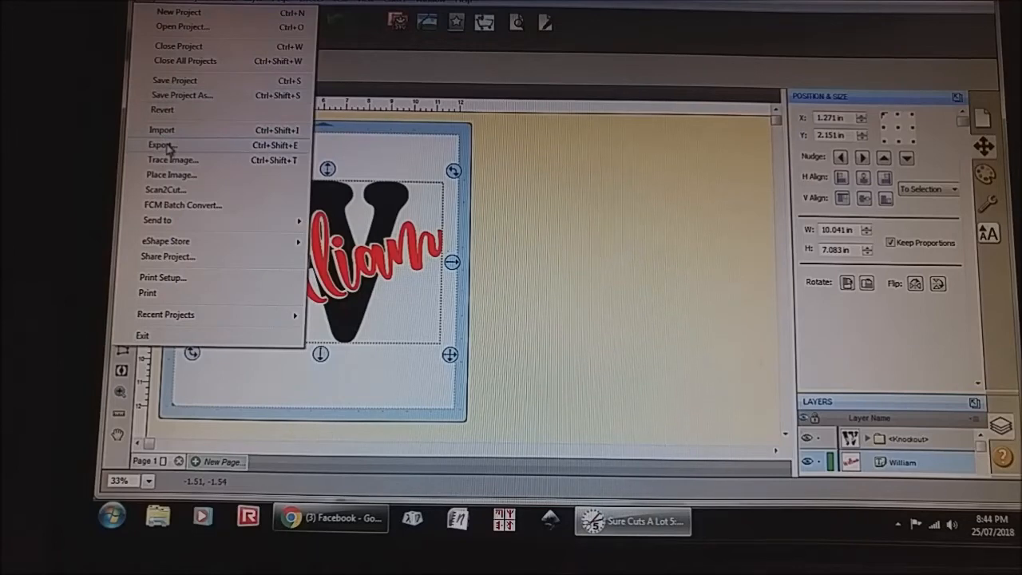
Export the finished monogram design as an SVG file.
{"action": "left_click", "coordinate": [160, 144]}
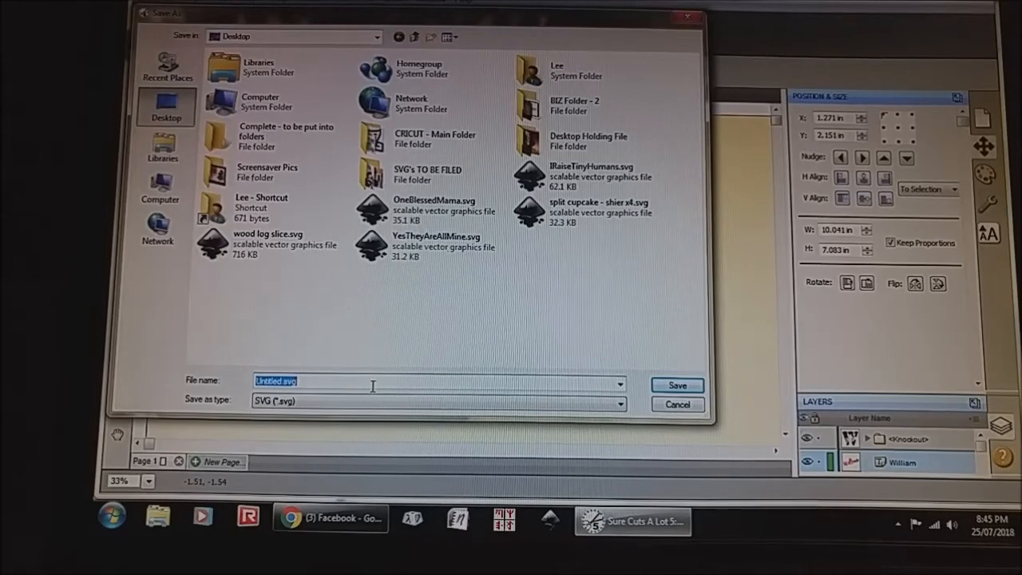
{"action": "left_click", "coordinate": [677, 384]}
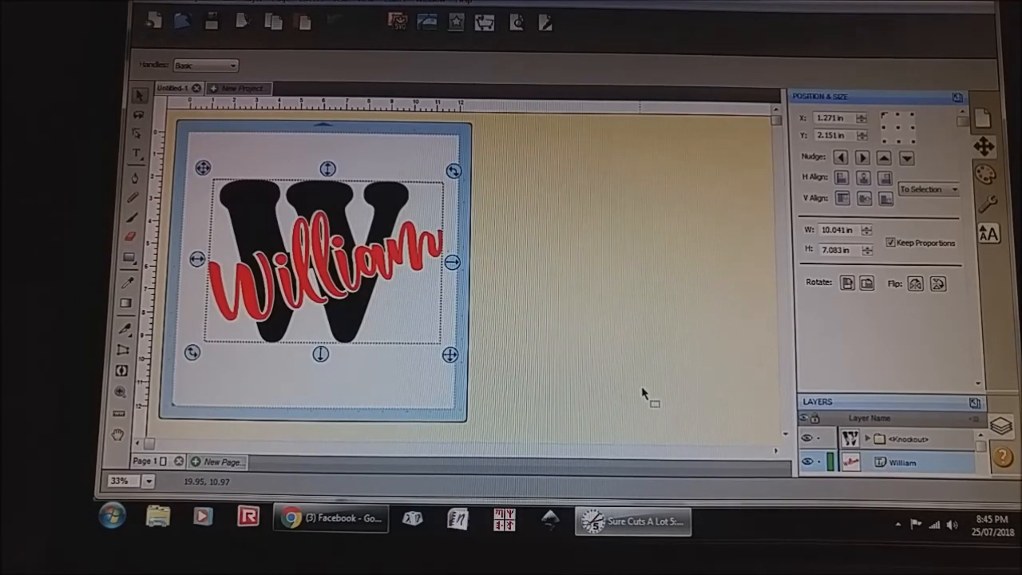
{"action": "mouse_move", "coordinate": [606, 366]}
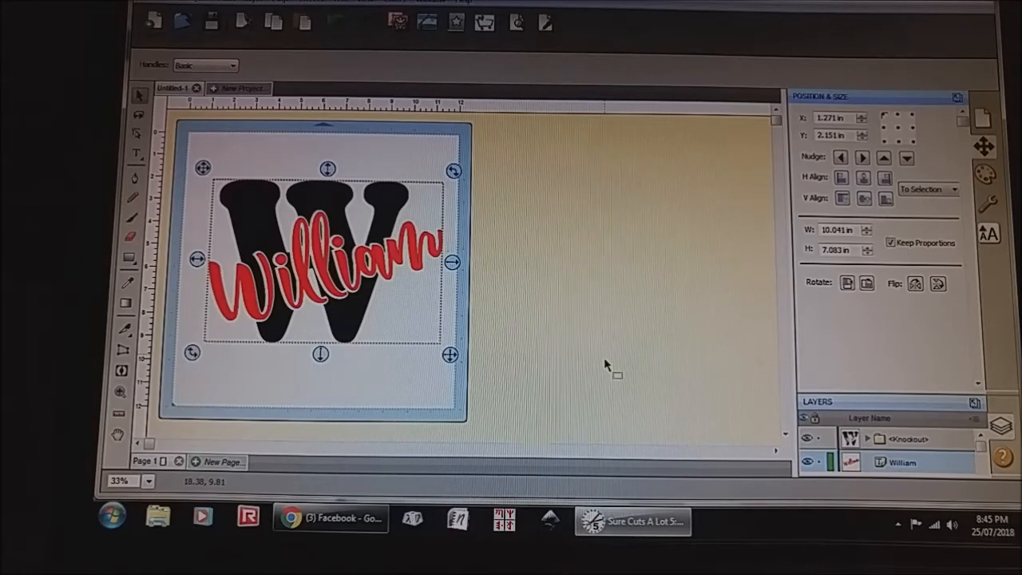